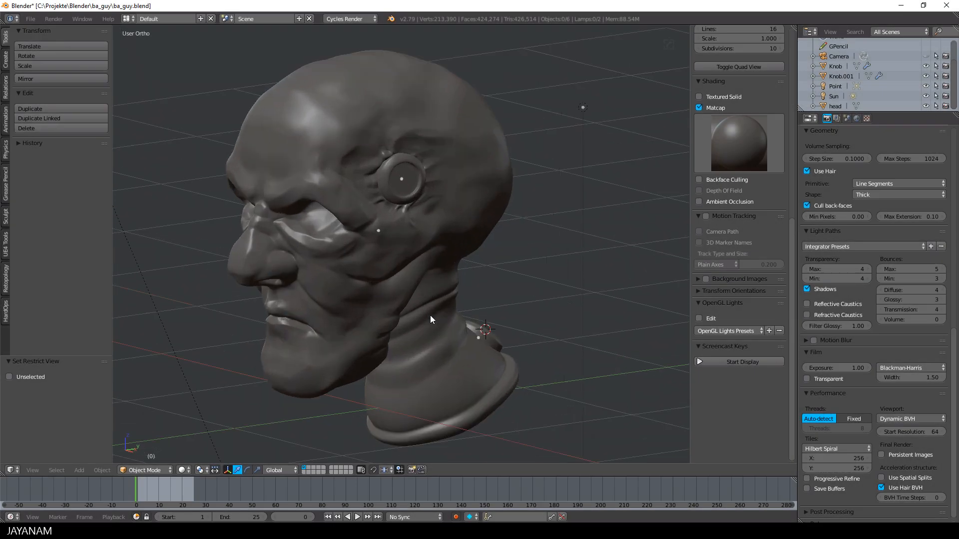
- Switch the viewport shading to Rendered to preview the sculpted head and its connectors
{"action": "left_click", "coordinate": [183, 470]}
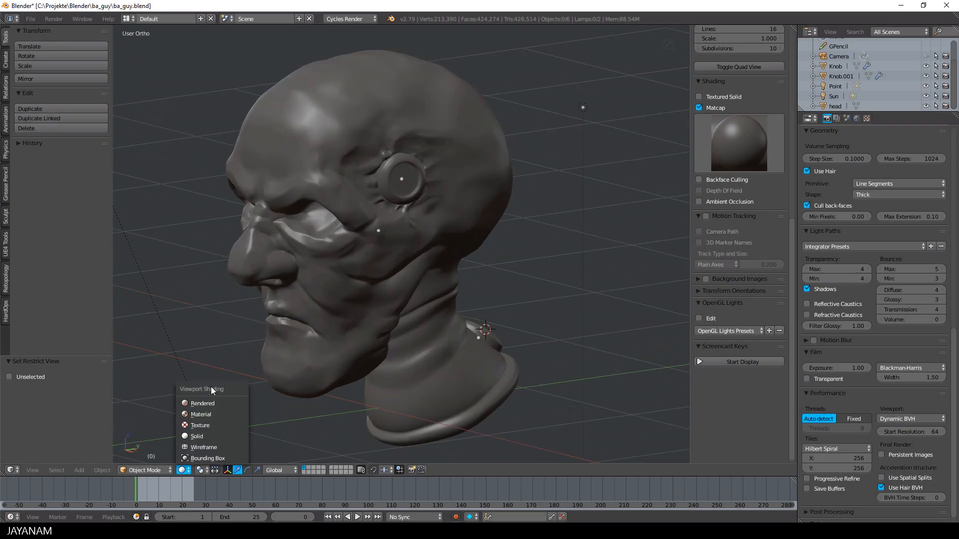
{"action": "left_click", "coordinate": [202, 403]}
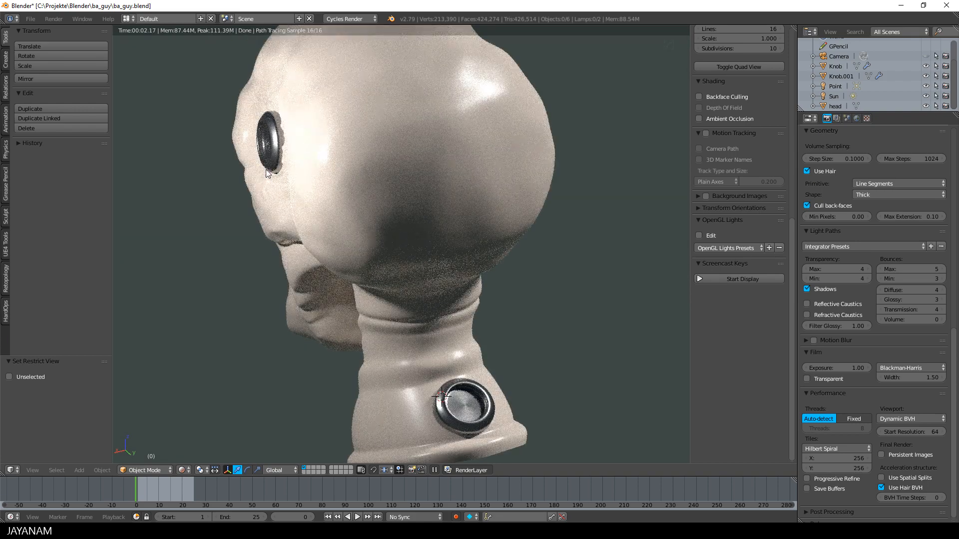
{"action": "mouse_move", "coordinate": [309, 378]}
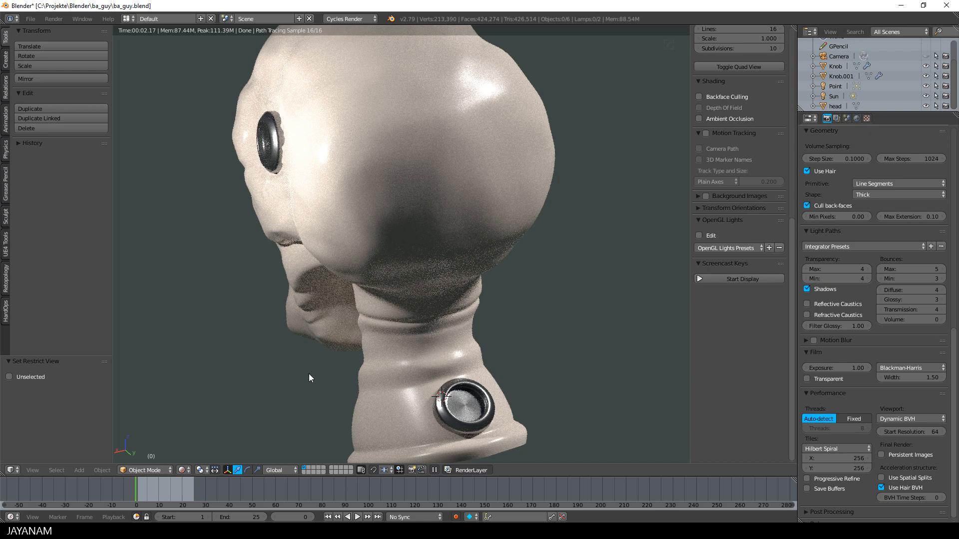
{"action": "mouse_move", "coordinate": [319, 328]}
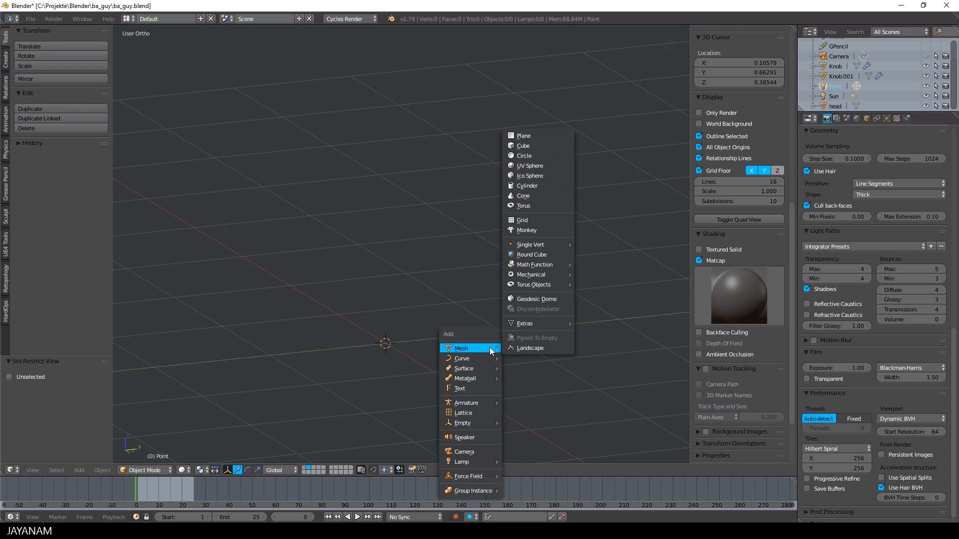
{"action": "mouse_move", "coordinate": [528, 185]}
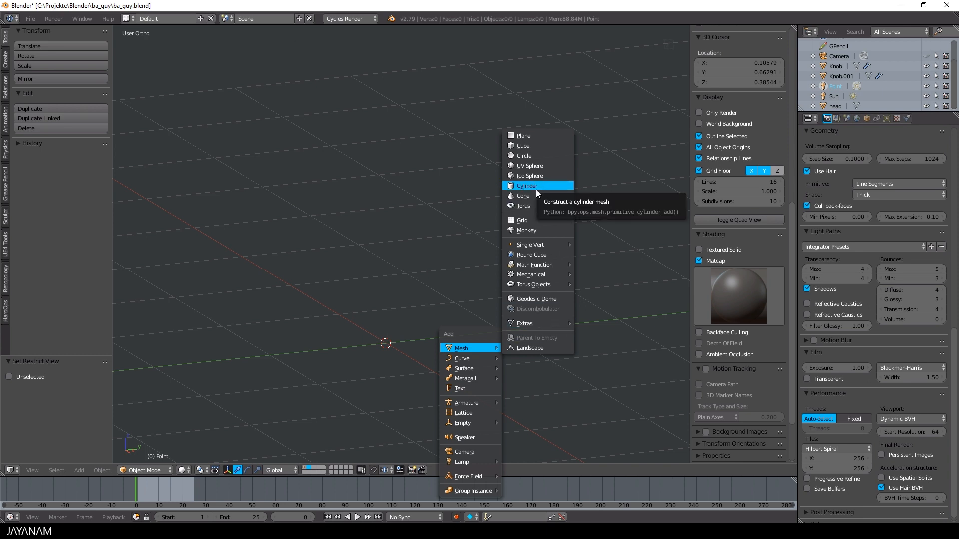
- Add a cylinder mesh with 16 vertices, radius 0.12 and depth 0.04
{"action": "left_click", "coordinate": [528, 185]}
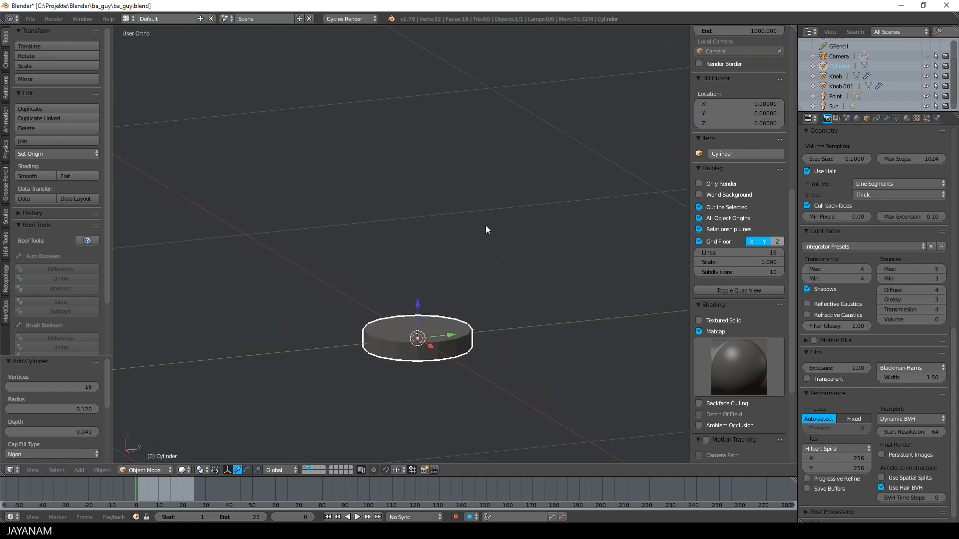
- Delete the cylinder's top and bottom cap faces in Edit Mode, leaving an open ring
{"action": "key", "text": "Tab"}
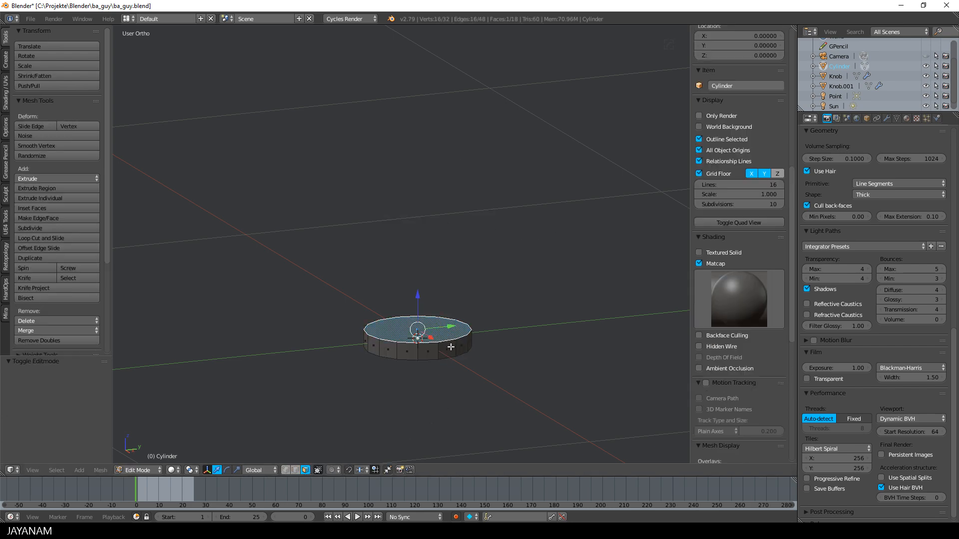
{"action": "left_click", "coordinate": [31, 208]}
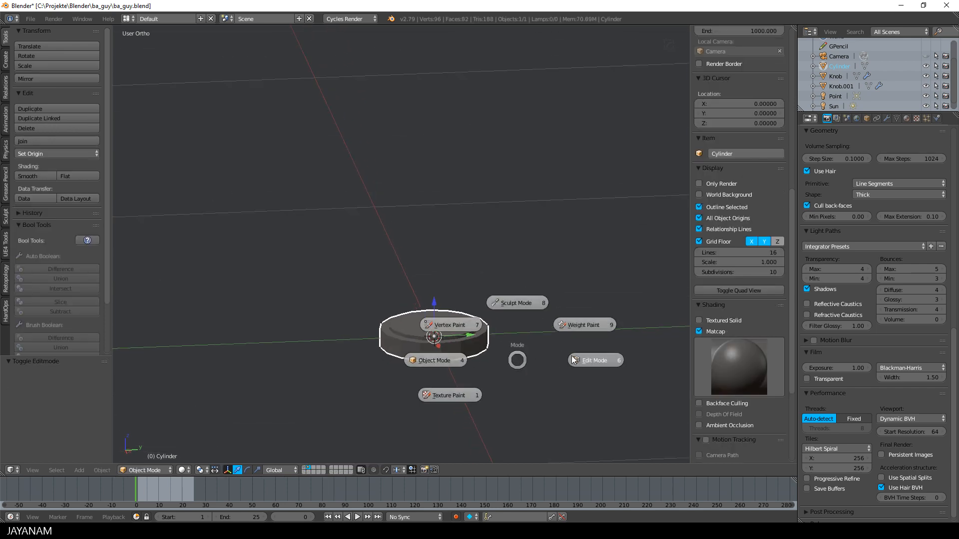
{"action": "left_click", "coordinate": [594, 359]}
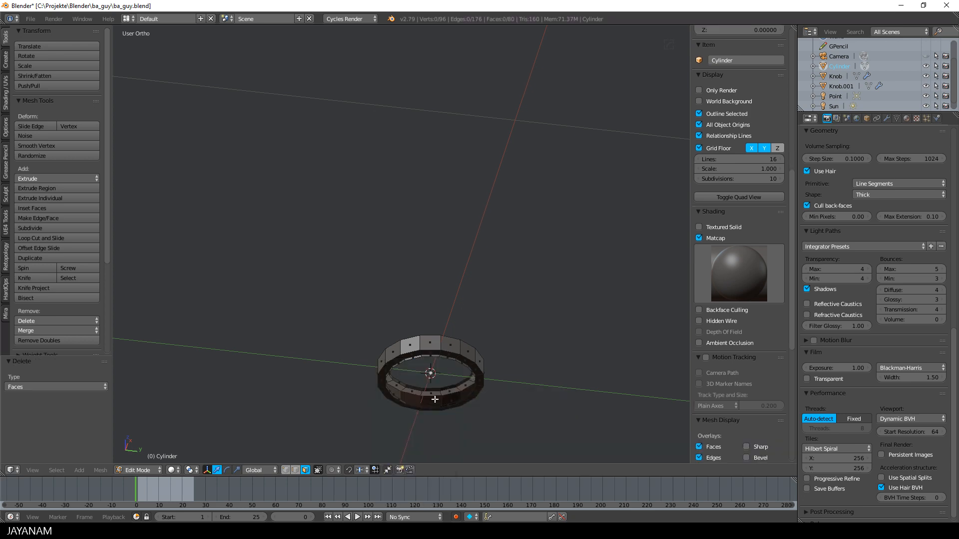
{"action": "key", "text": "Tab"}
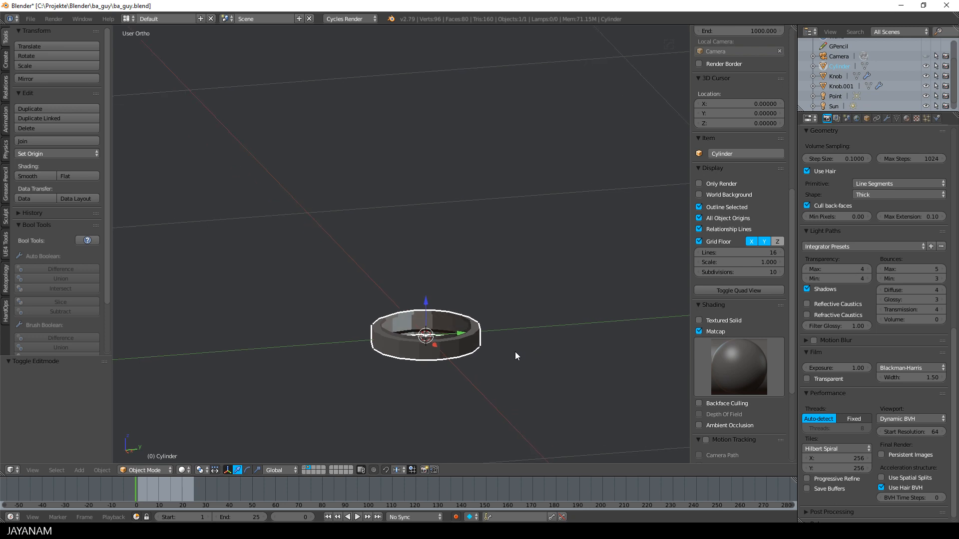
{"action": "key", "text": "m"}
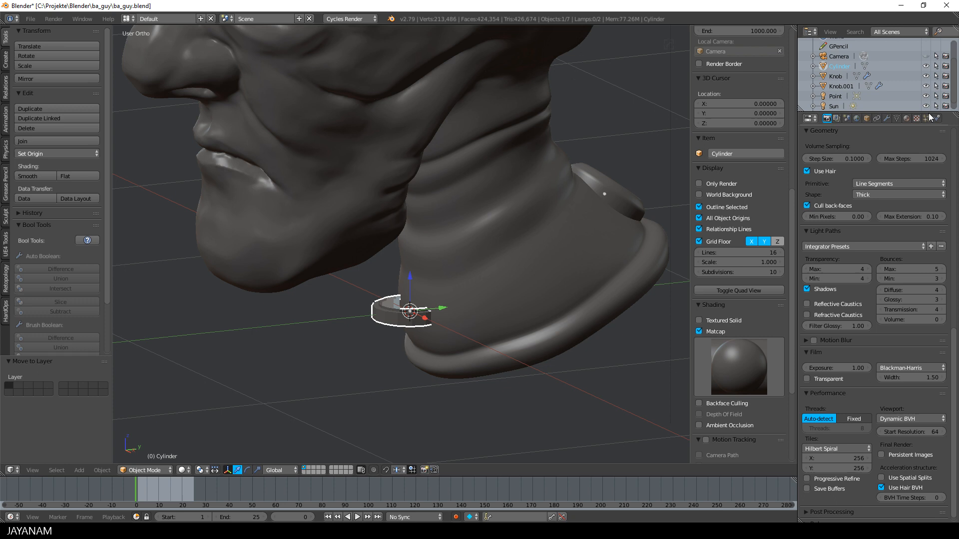
- Give the ring an Array modifier of 13 copies plus a Subdivision Surface modifier
{"action": "left_click", "coordinate": [886, 118]}
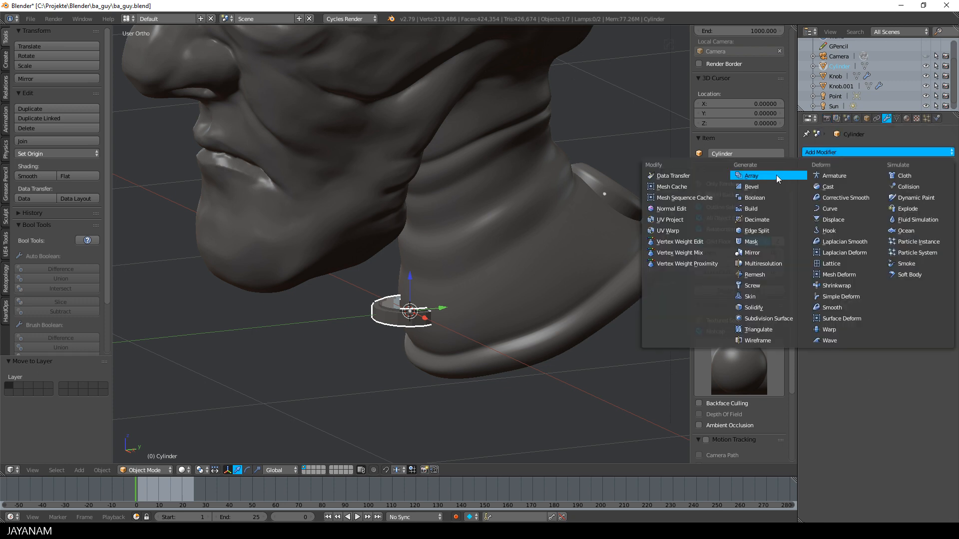
{"action": "left_click", "coordinate": [751, 175]}
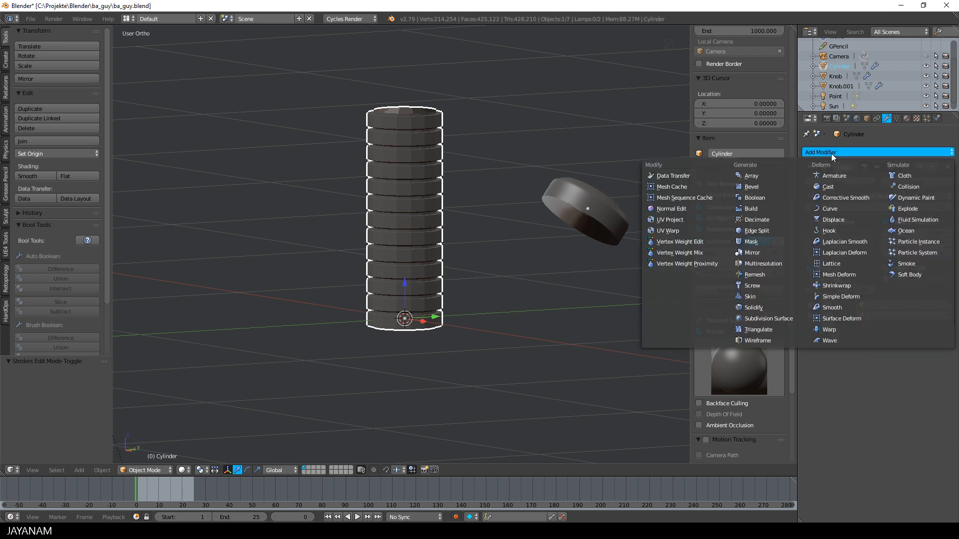
{"action": "mouse_move", "coordinate": [769, 318]}
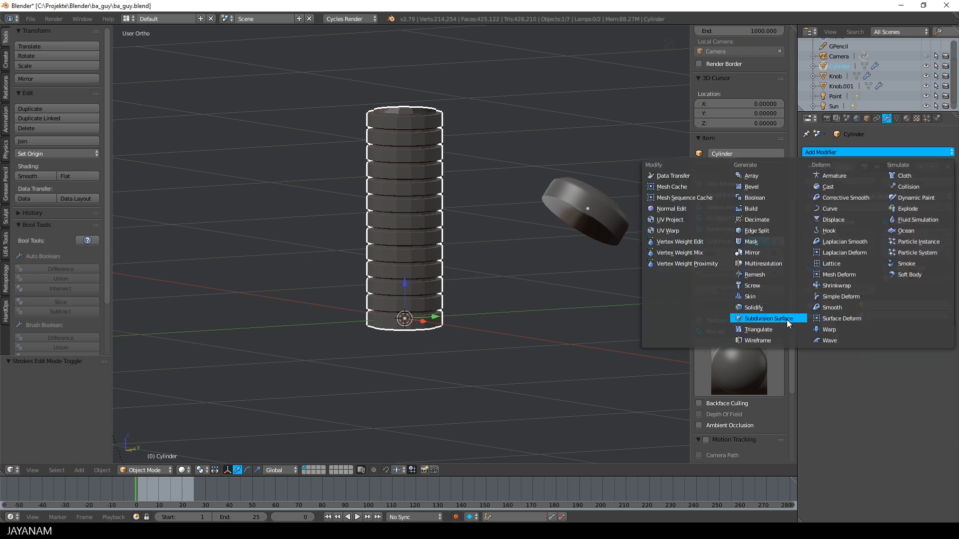
{"action": "mouse_move", "coordinate": [768, 318]}
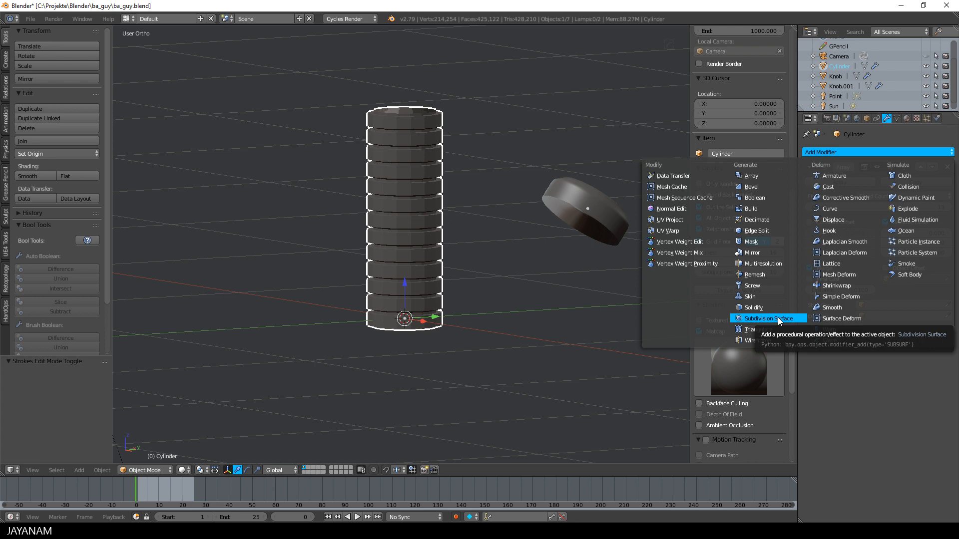
{"action": "left_click", "coordinate": [771, 318]}
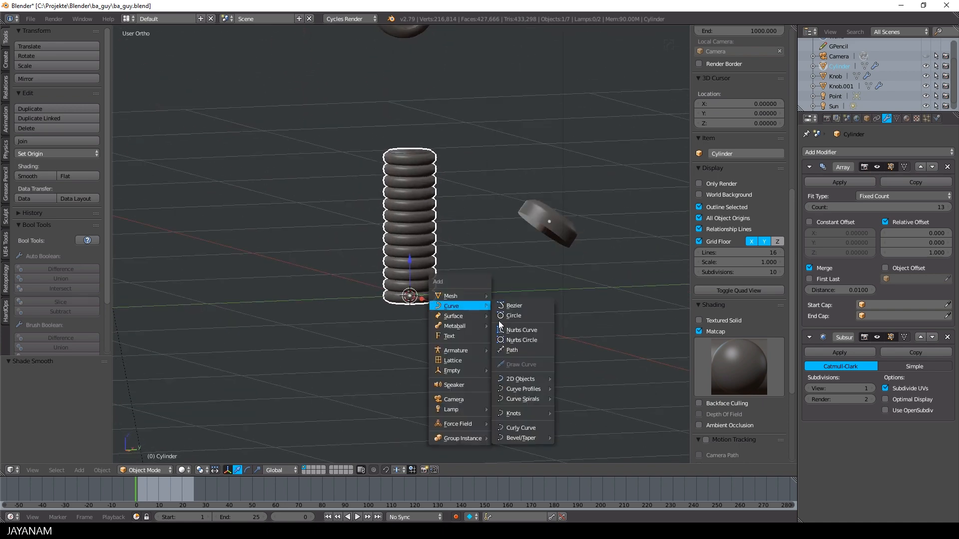
- Add a NurbsPath, deform the cylinder along it on Z, and set Array to Fit Curve
{"action": "left_click", "coordinate": [510, 350]}
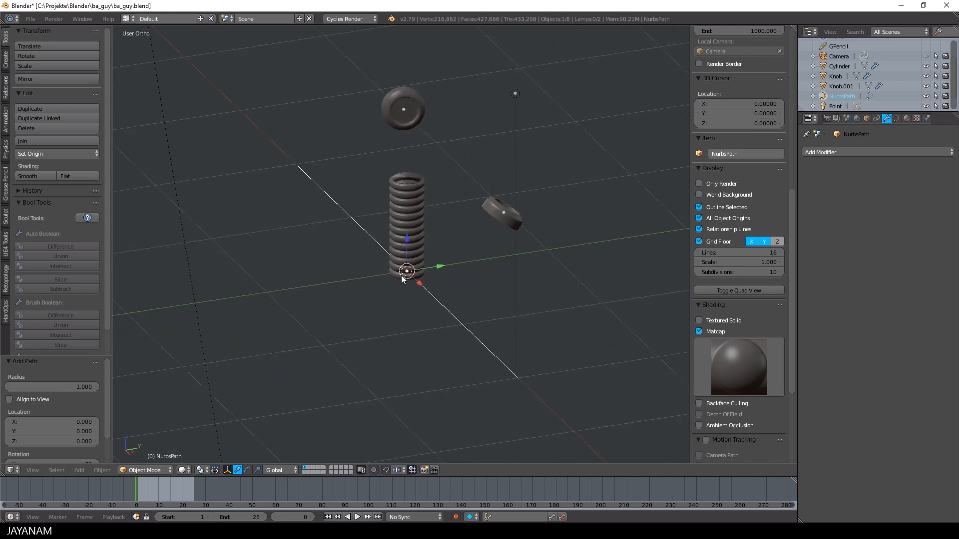
{"action": "left_click", "coordinate": [877, 151]}
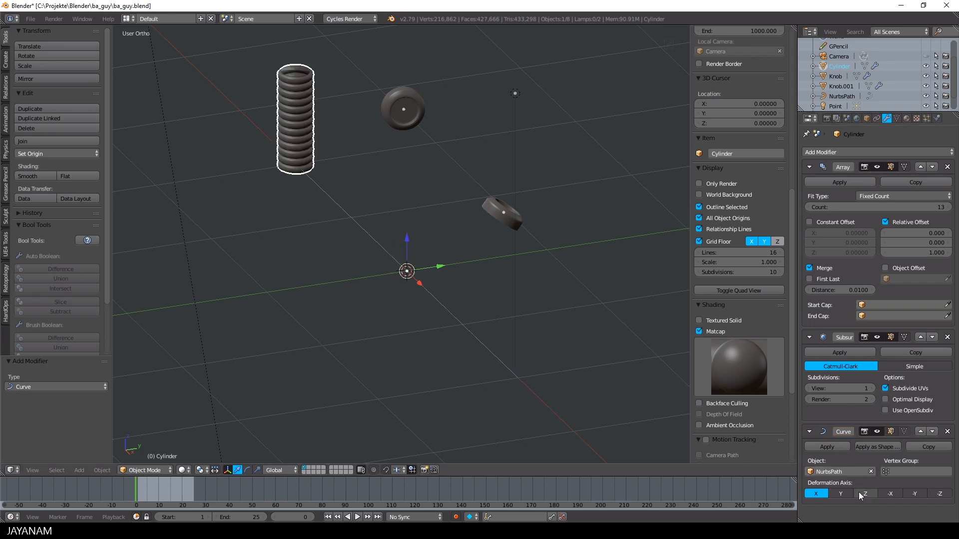
{"action": "left_click", "coordinate": [864, 493]}
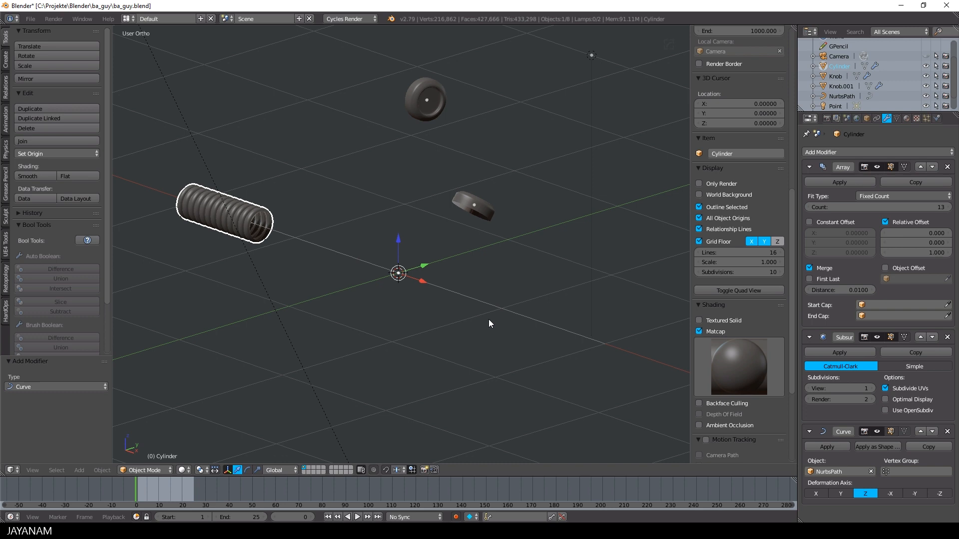
{"action": "left_click", "coordinate": [902, 196]}
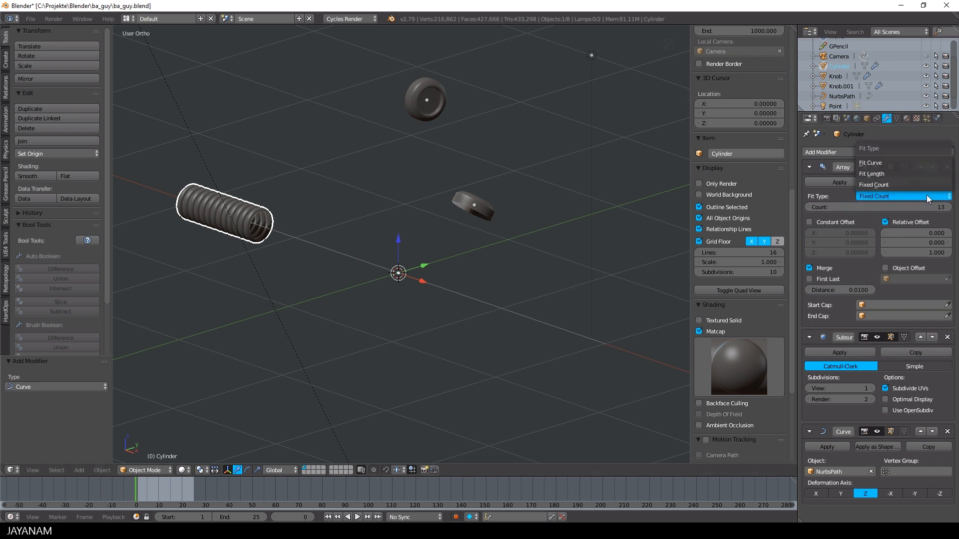
{"action": "left_click", "coordinate": [869, 162]}
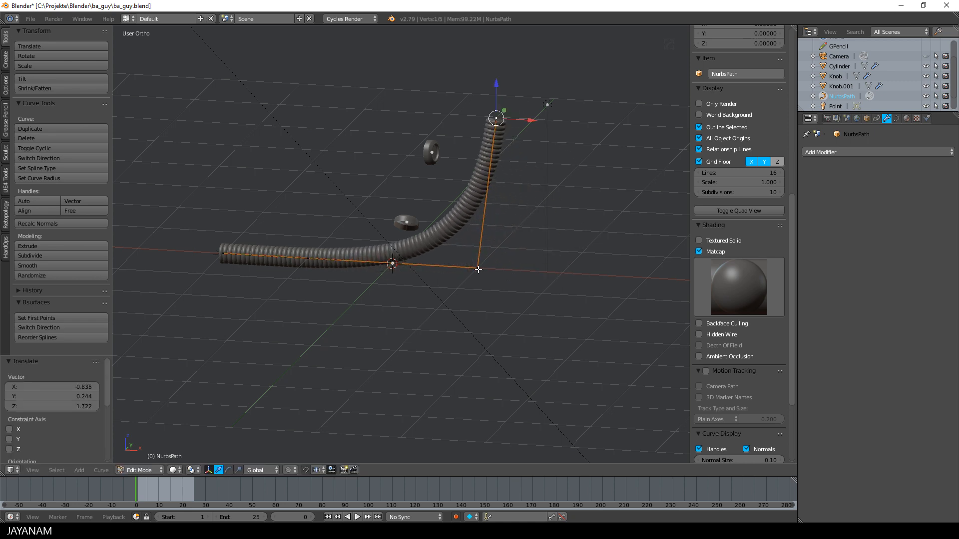
- Move the NurbsPath control points so the tube arcs up to the head's side socket
{"action": "left_click_drag", "start_coordinate": [495, 119], "coordinate": [428, 172]}
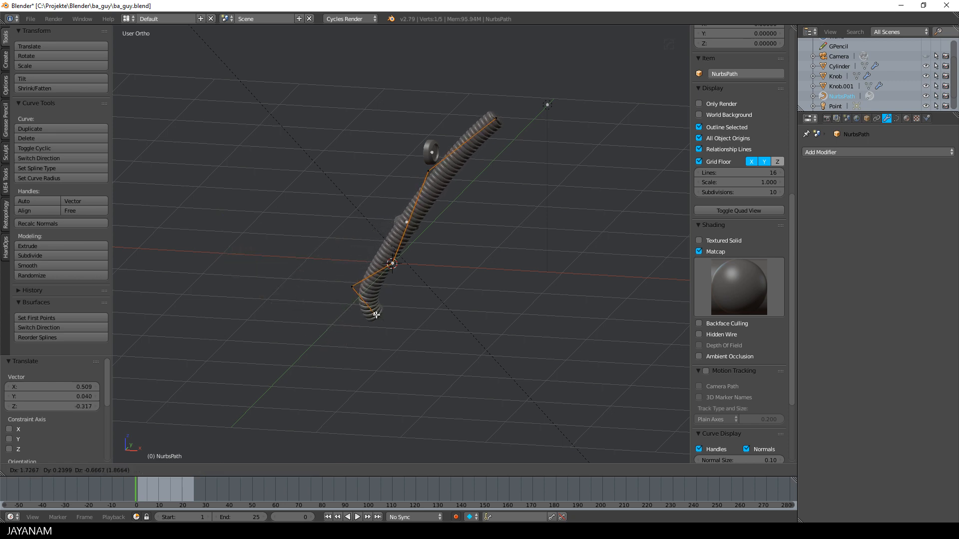
{"action": "left_click_drag", "start_coordinate": [376, 316], "coordinate": [371, 217]}
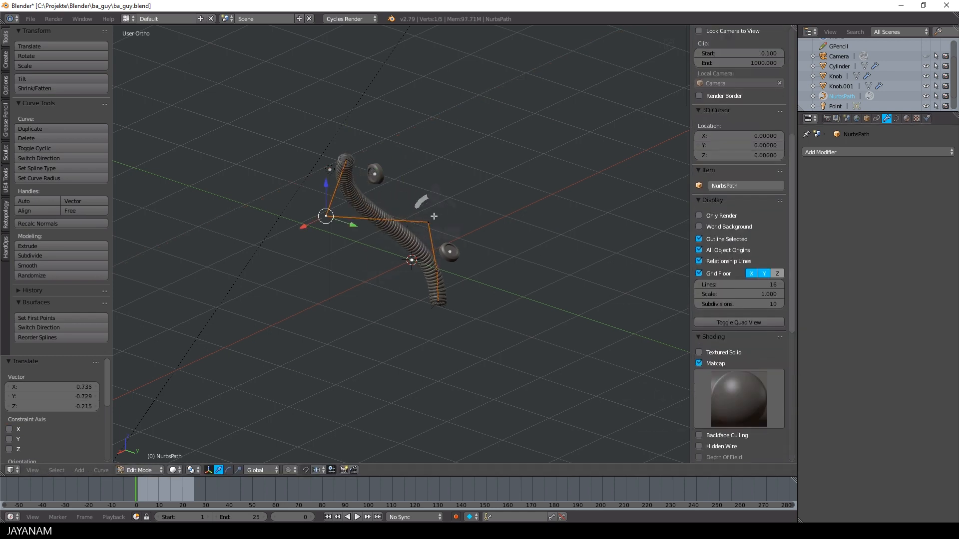
{"action": "key", "text": "g"}
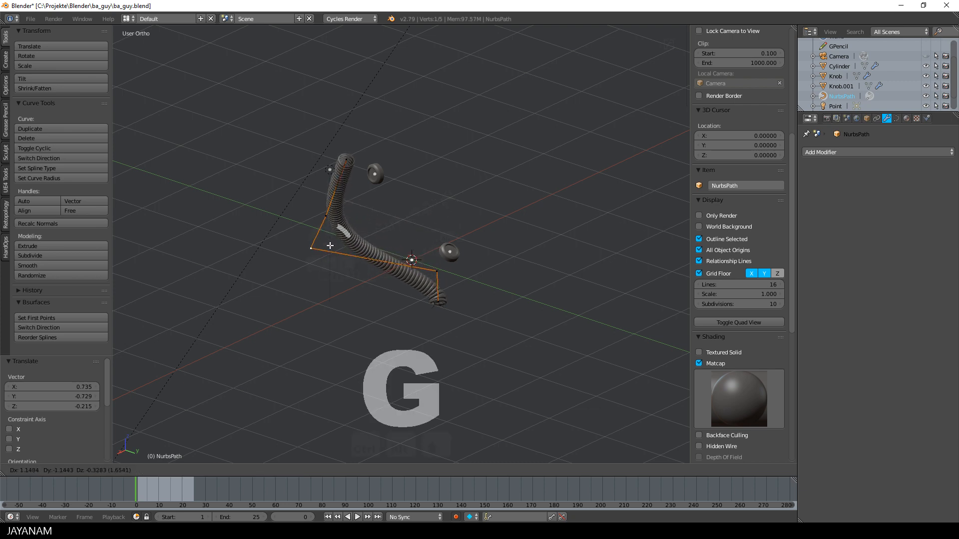
{"action": "left_click_drag", "start_coordinate": [331, 246], "coordinate": [324, 280]}
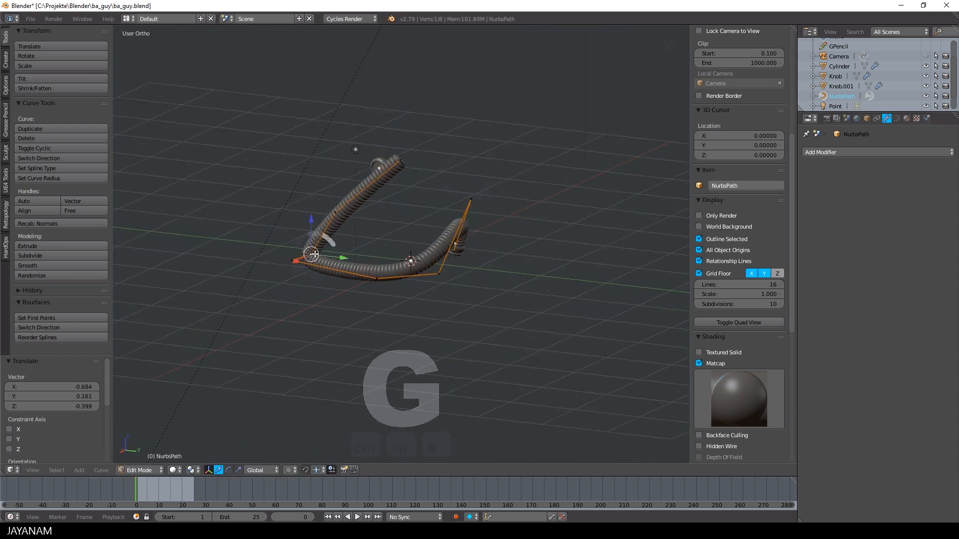
{"action": "left_click_drag", "start_coordinate": [312, 254], "coordinate": [351, 177]}
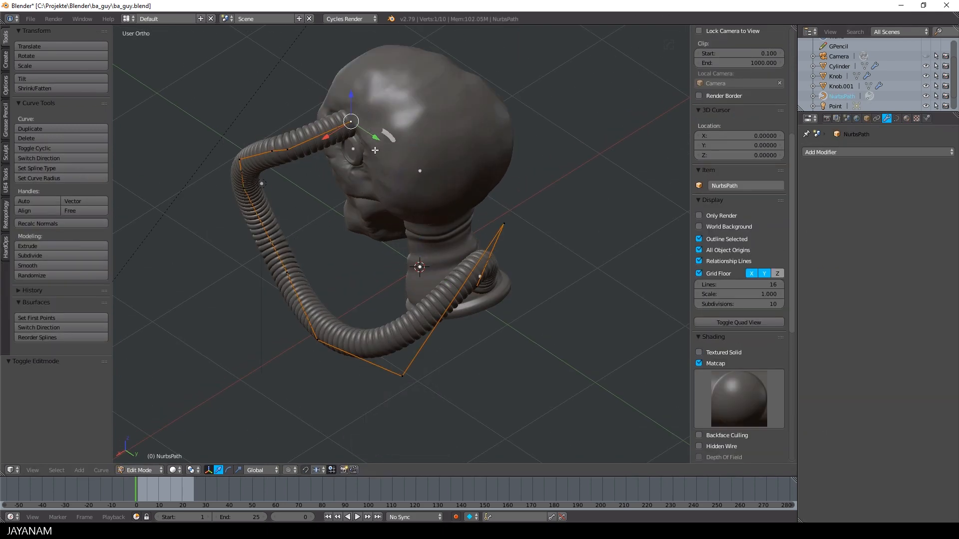
- Exit curve editing, apply the tube's rotation and scale, and scale the curve to fit
{"action": "key", "text": "g"}
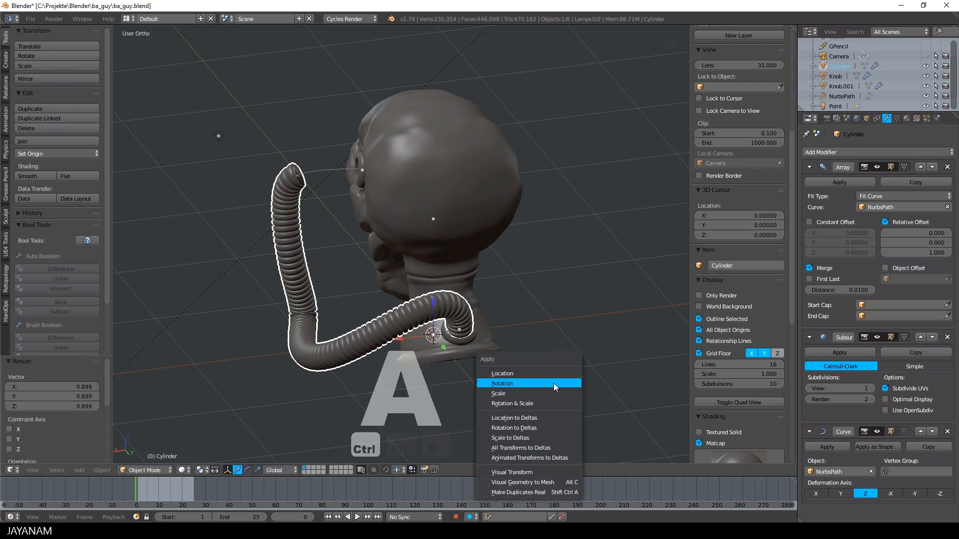
{"action": "left_click", "coordinate": [497, 393]}
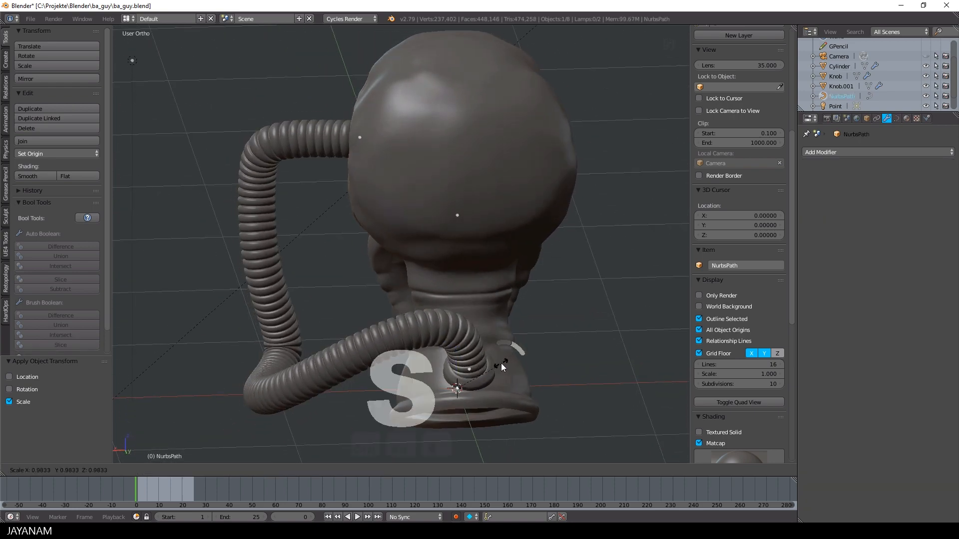
{"action": "key", "text": "Tab"}
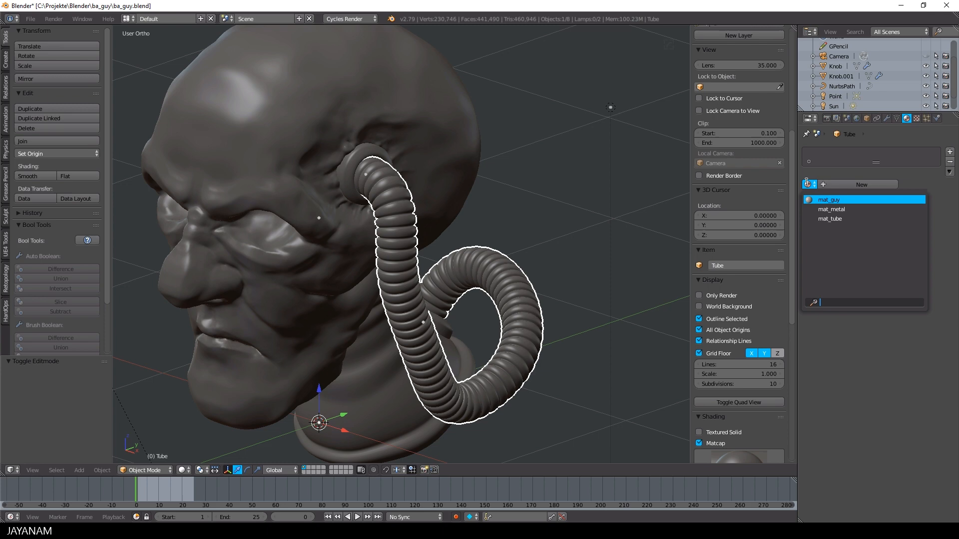
- Assign the mat_tube material to the Tube and switch the viewport to Rendered shading
{"action": "left_click", "coordinate": [830, 218]}
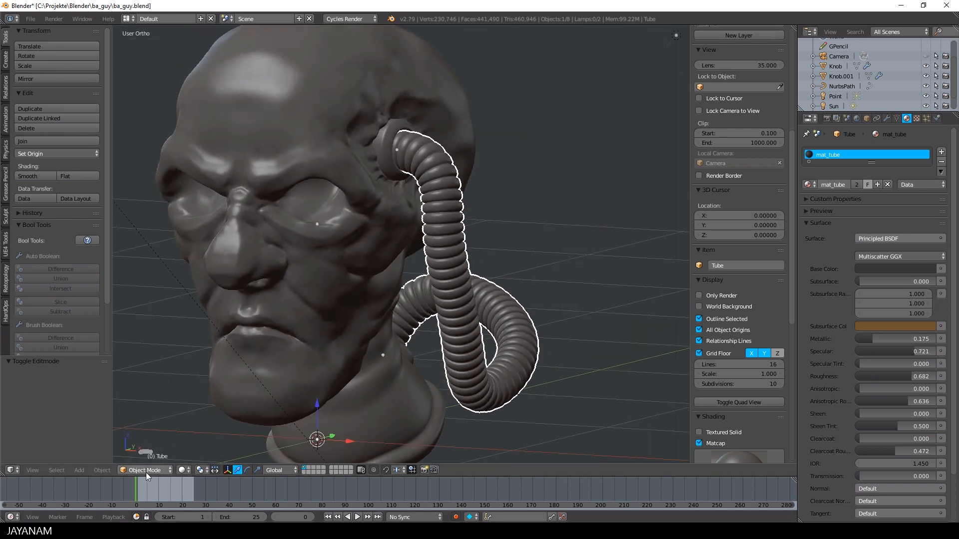
{"action": "left_click", "coordinate": [184, 469]}
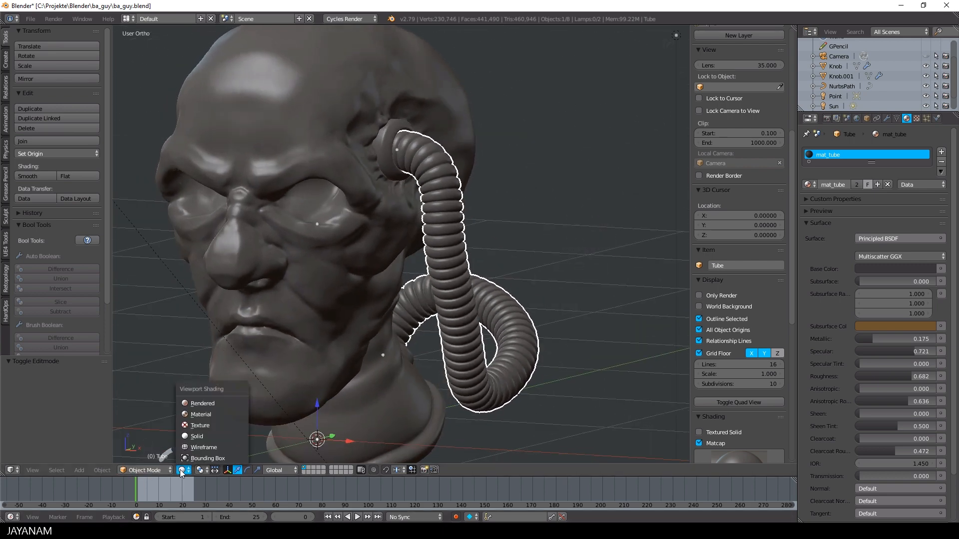
{"action": "left_click", "coordinate": [202, 403]}
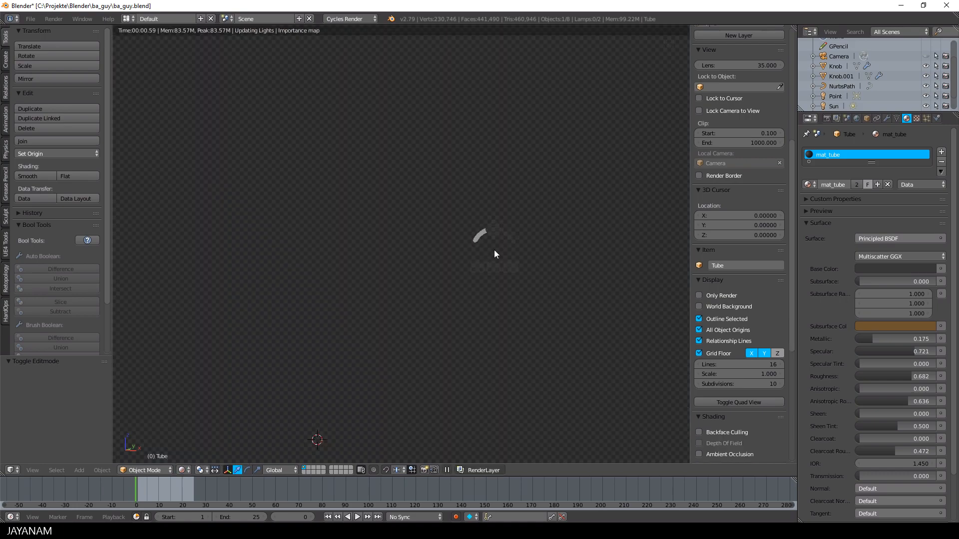